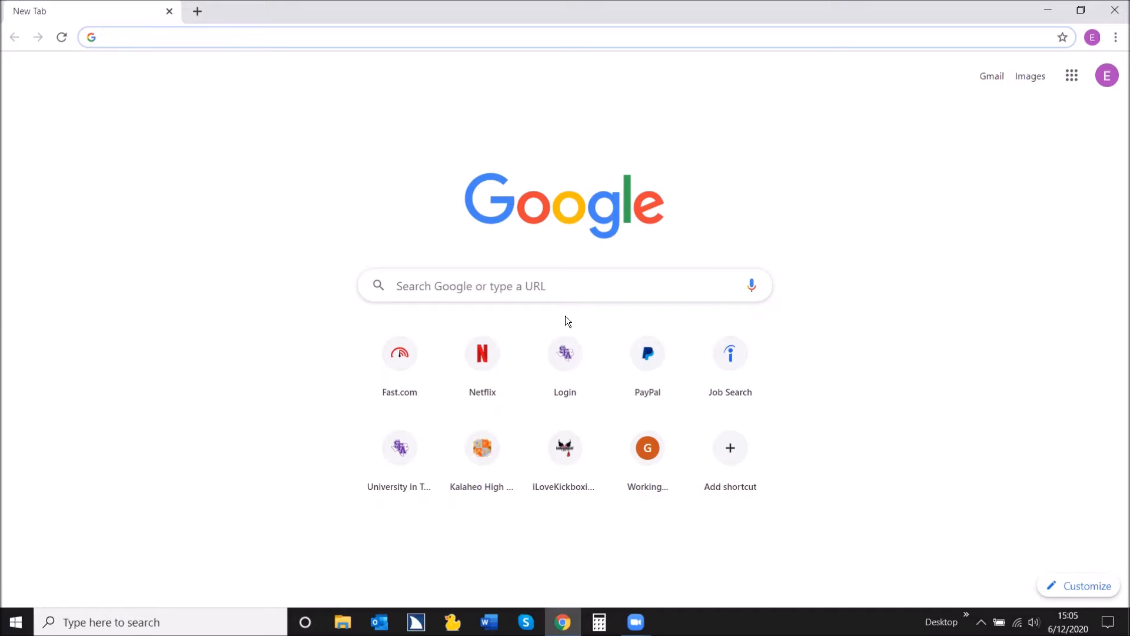
- Load audible.com by entering 'audible' in the Chrome address bar
{"action": "type", "text": "a"}
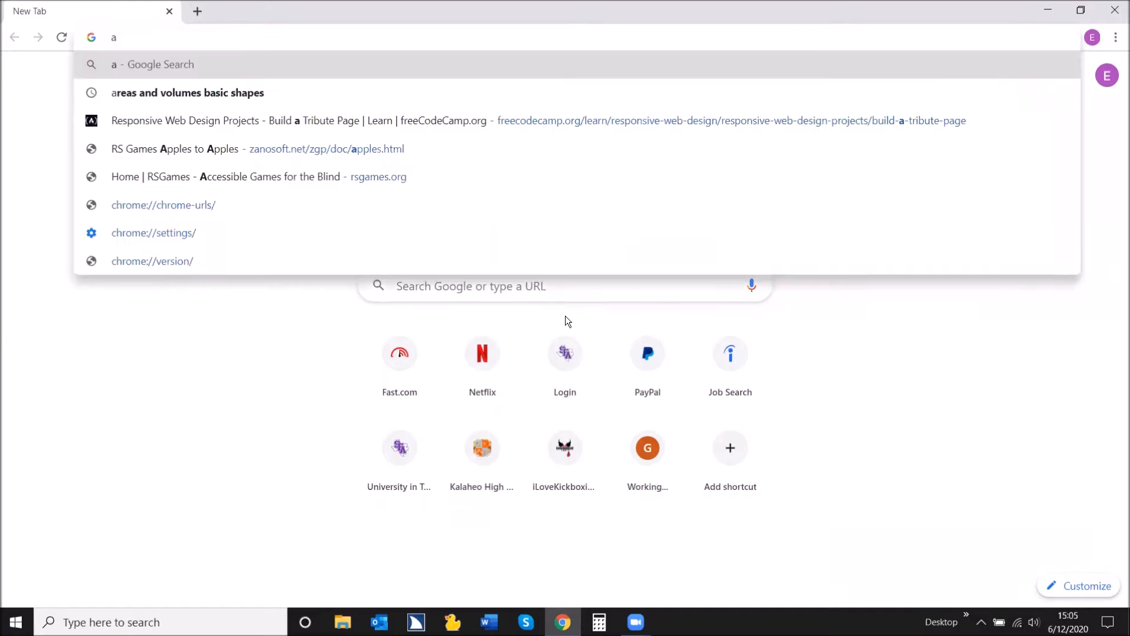
{"action": "type", "text": "udible.com"}
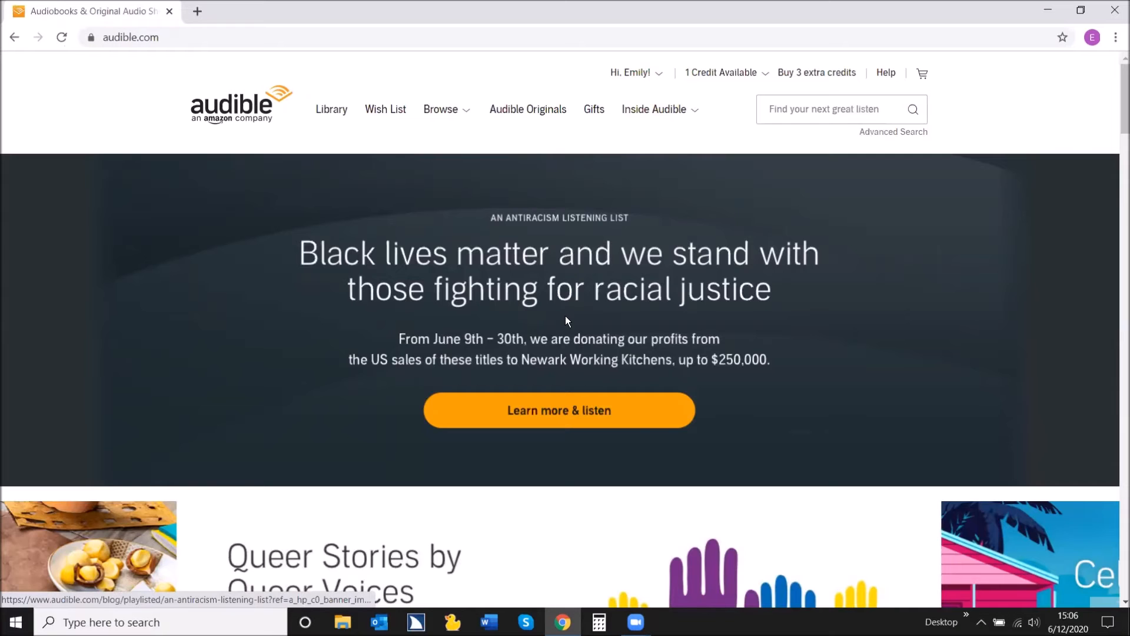
- Scroll down through the Audible home page's audiobook rows
{"action": "scroll", "scroll_direction": "down", "scroll_amount": 3}
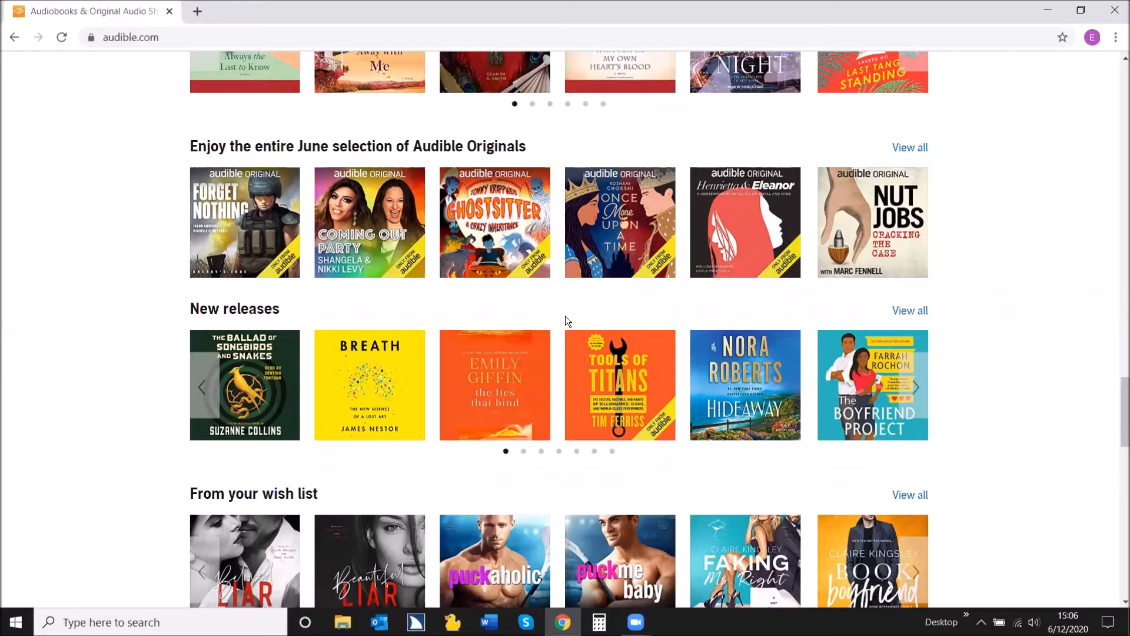
{"action": "left_click", "coordinate": [566, 317]}
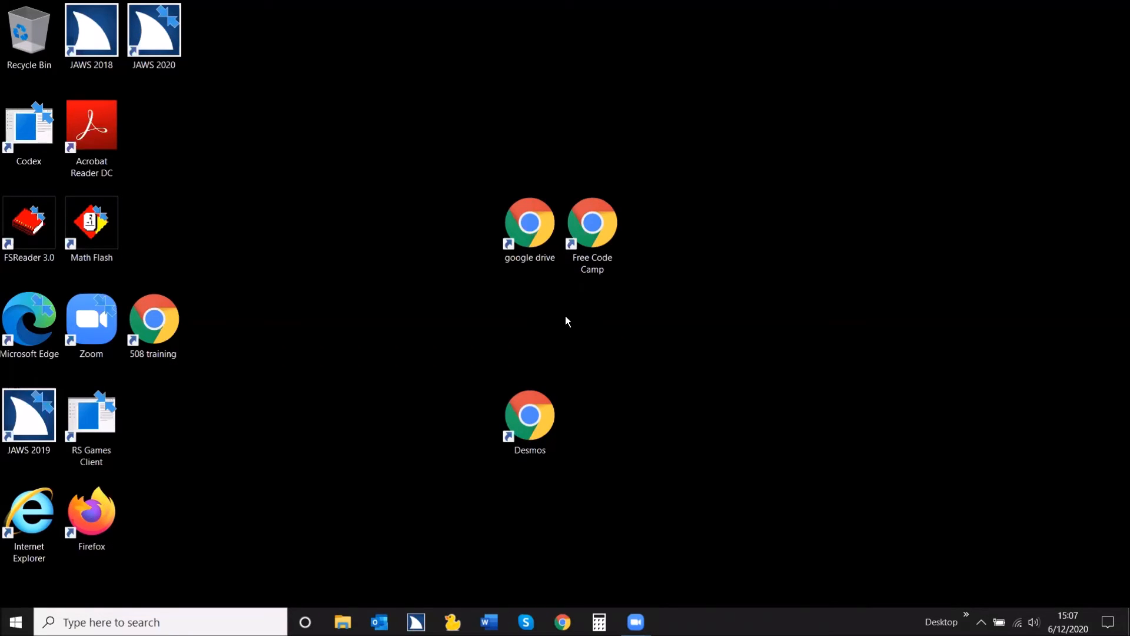
{"action": "left_click", "coordinate": [91, 319]}
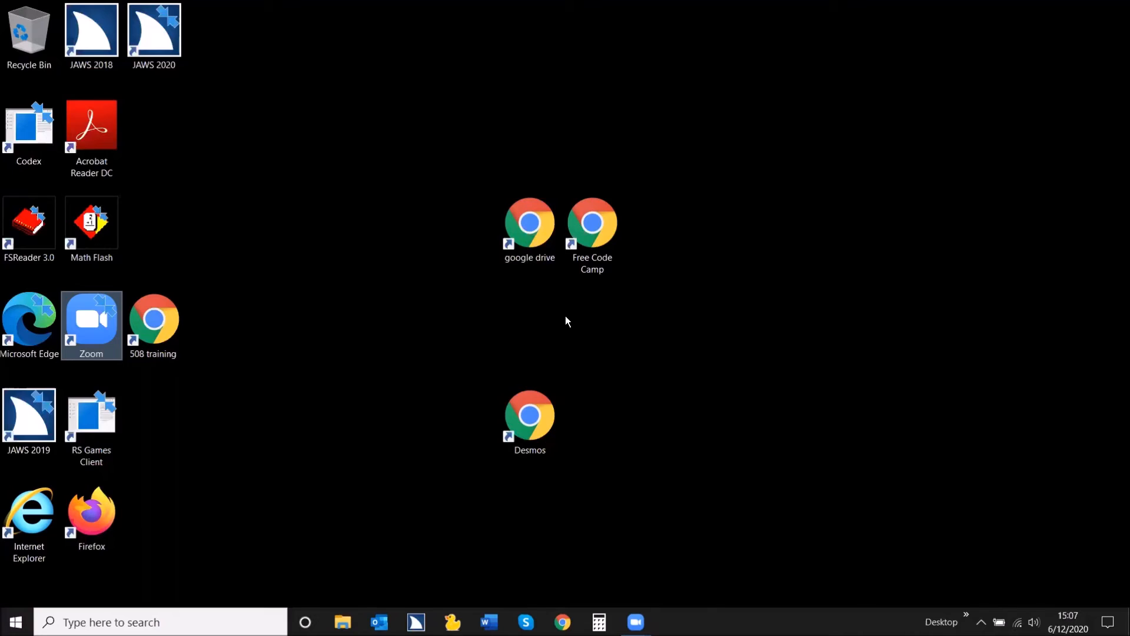
{"action": "mouse_move", "coordinate": [28, 33]}
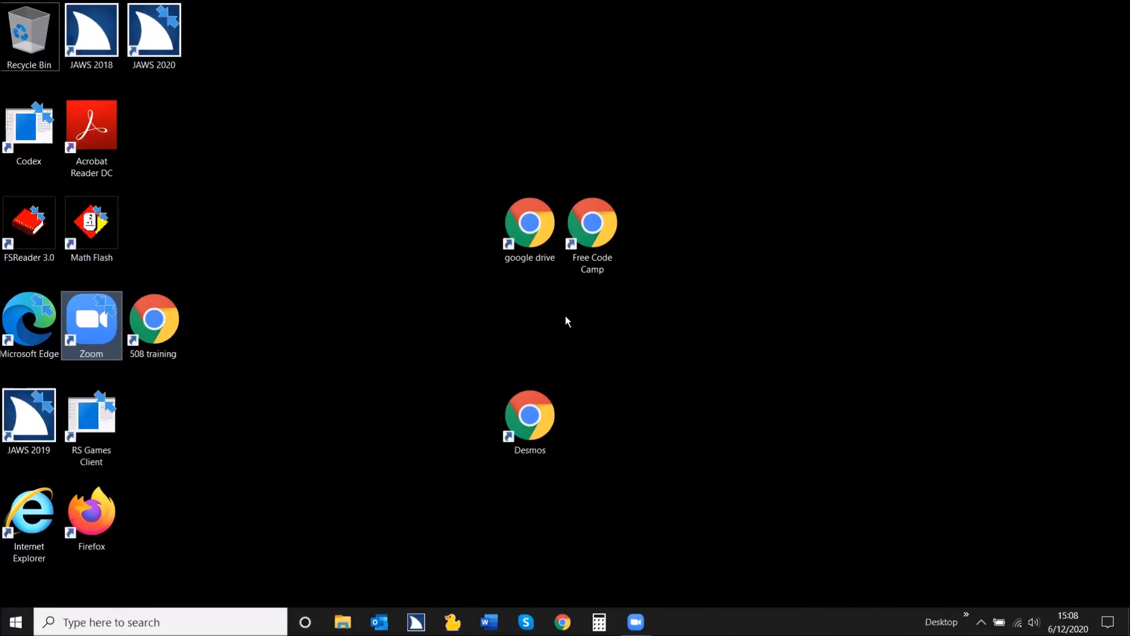
- From the desktop context menu, choose New > Shortcut to launch the Create Shortcut wizard
{"action": "right_click", "coordinate": [566, 321]}
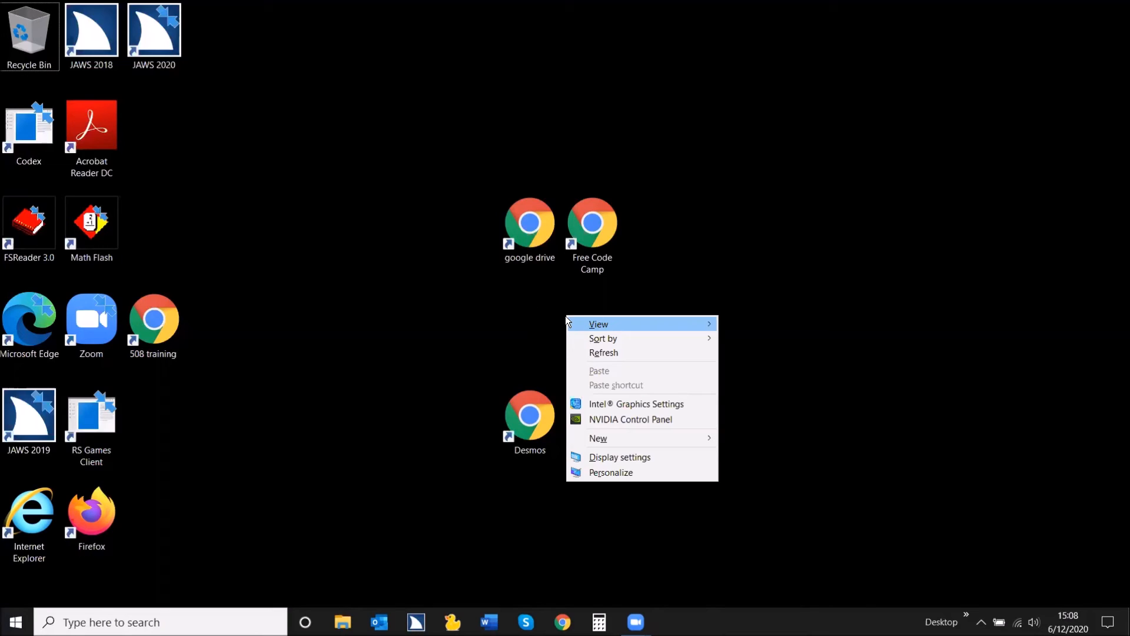
{"action": "mouse_move", "coordinate": [612, 472]}
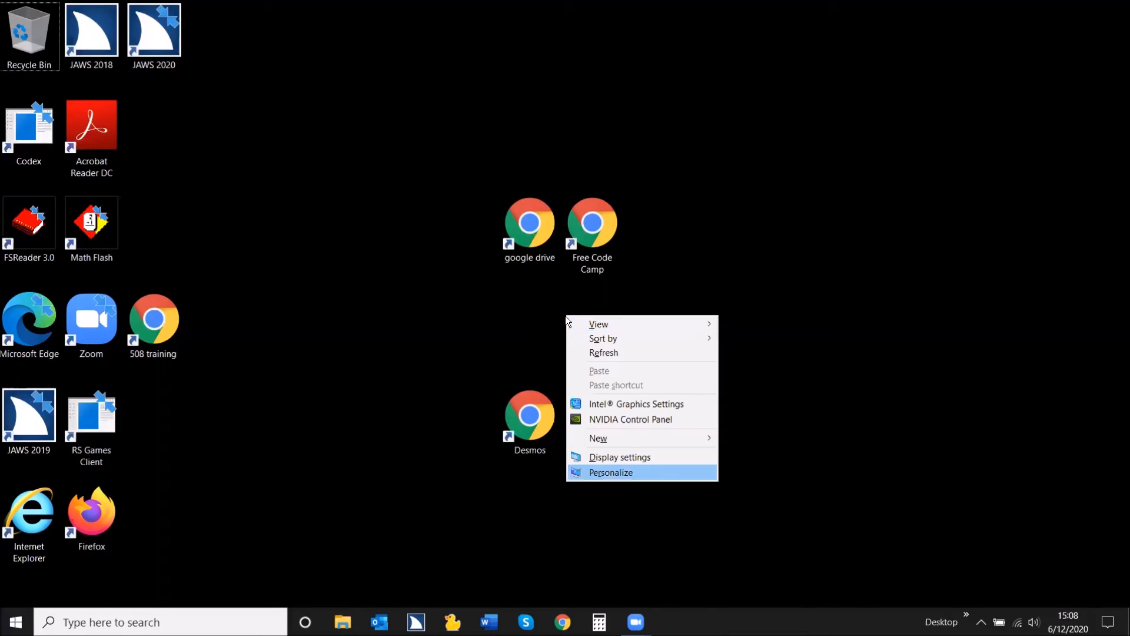
{"action": "mouse_move", "coordinate": [598, 438]}
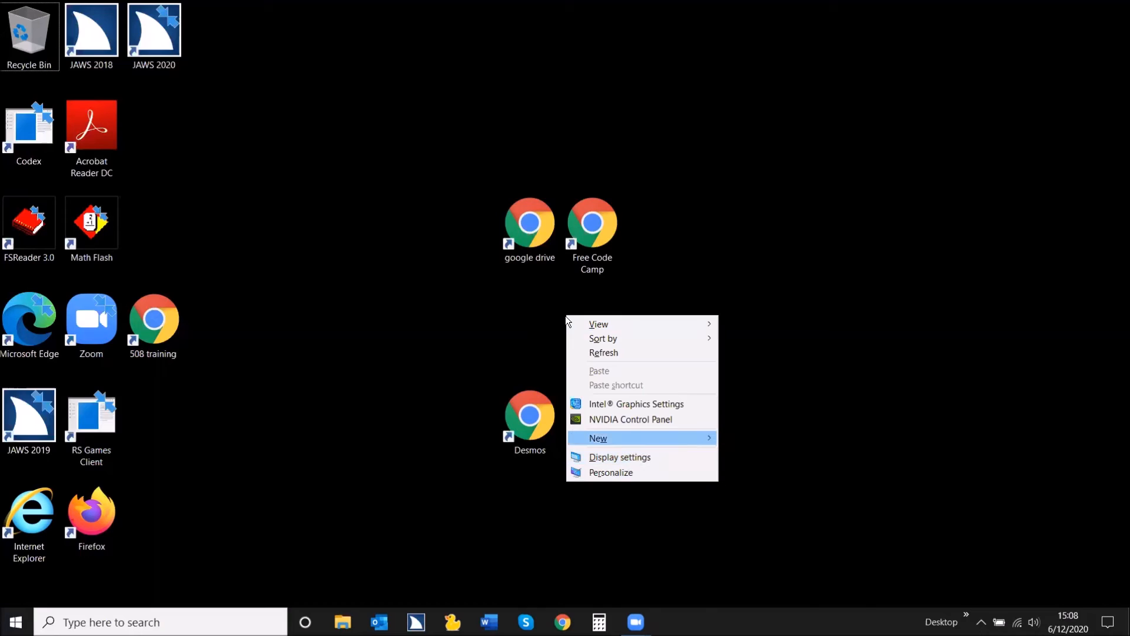
{"action": "left_click", "coordinate": [597, 438]}
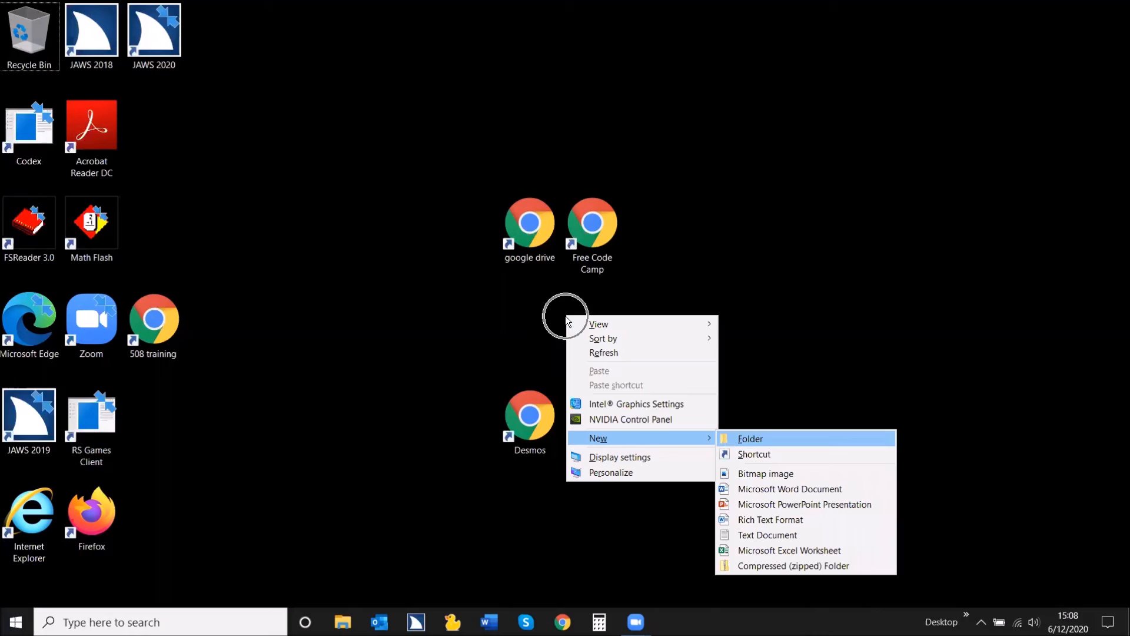
{"action": "mouse_move", "coordinate": [565, 315]}
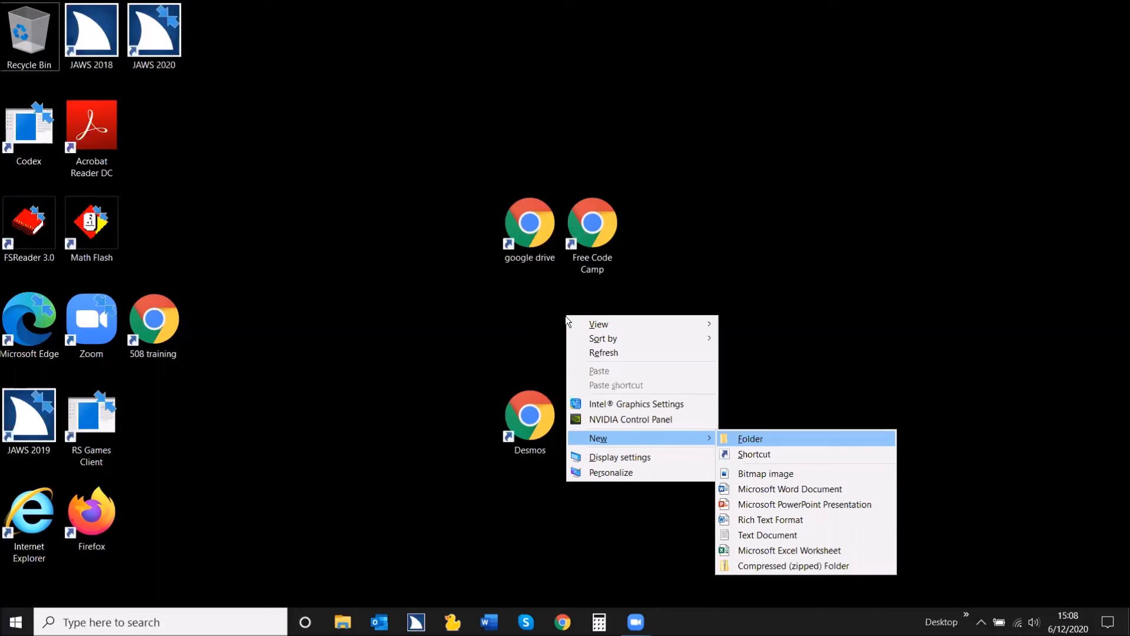
{"action": "mouse_move", "coordinate": [754, 454]}
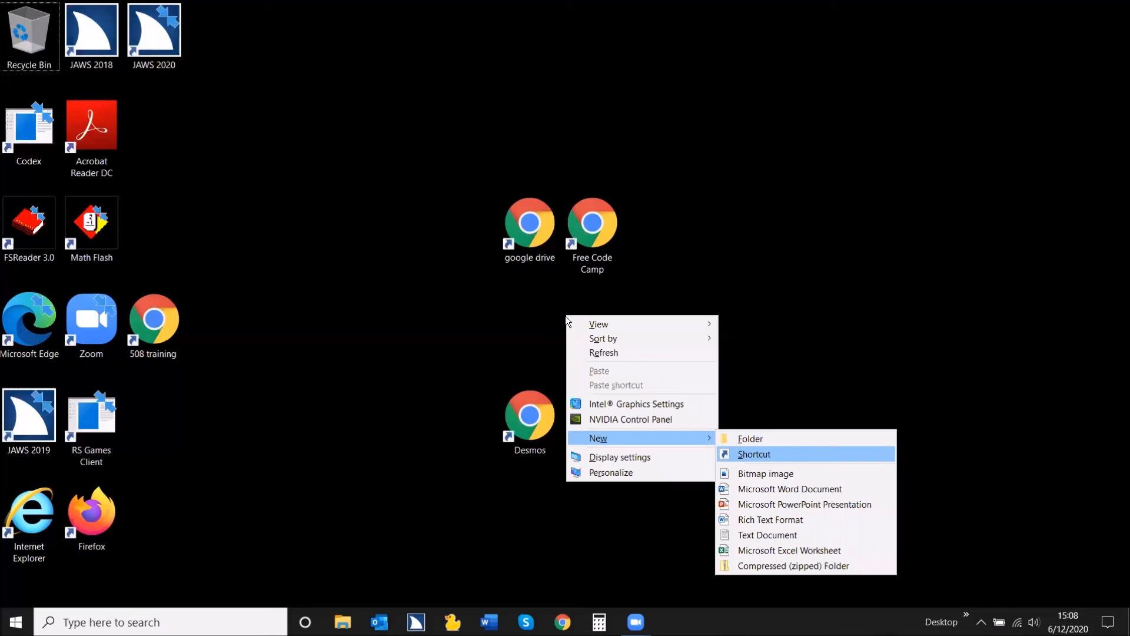
{"action": "left_click", "coordinate": [753, 454]}
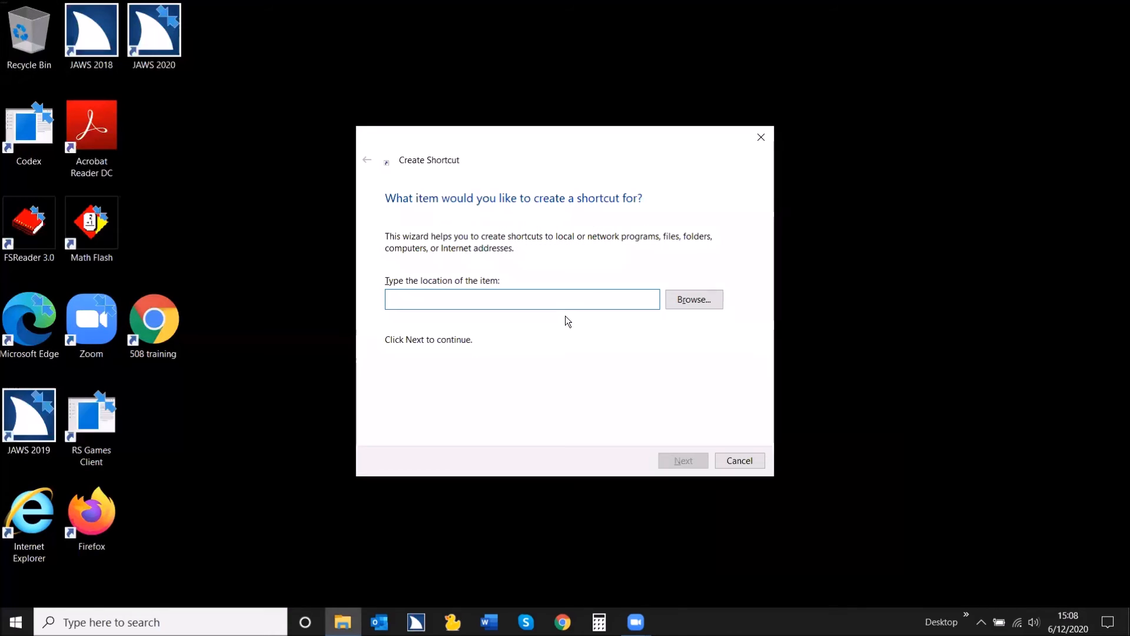
{"action": "left_click", "coordinate": [522, 299]}
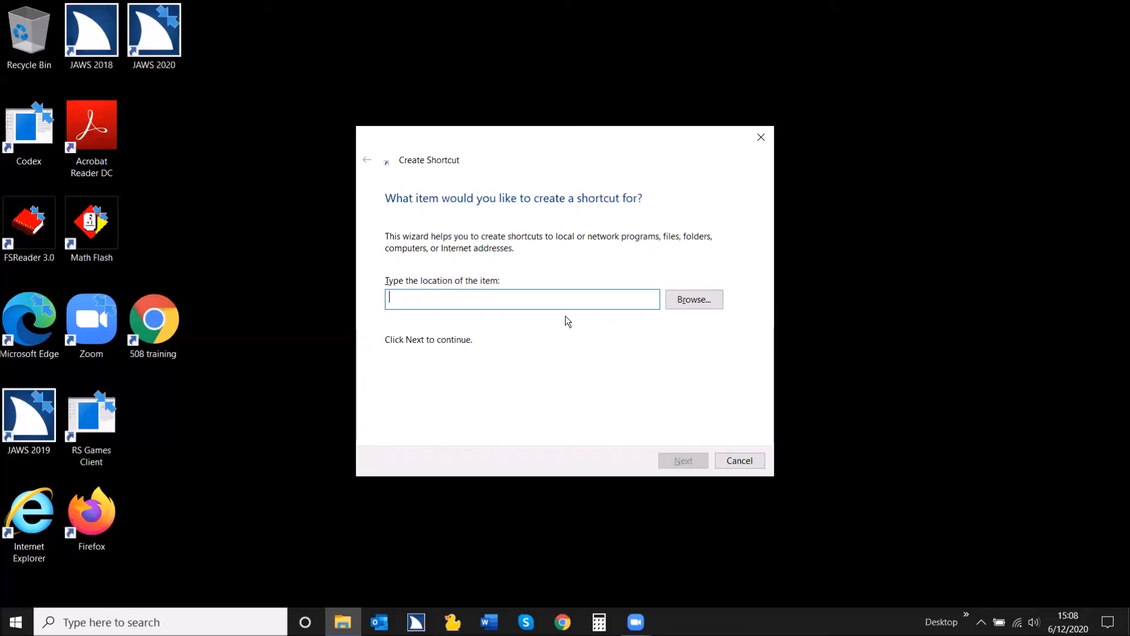
{"action": "type", "text": "https://www.audible.com/"}
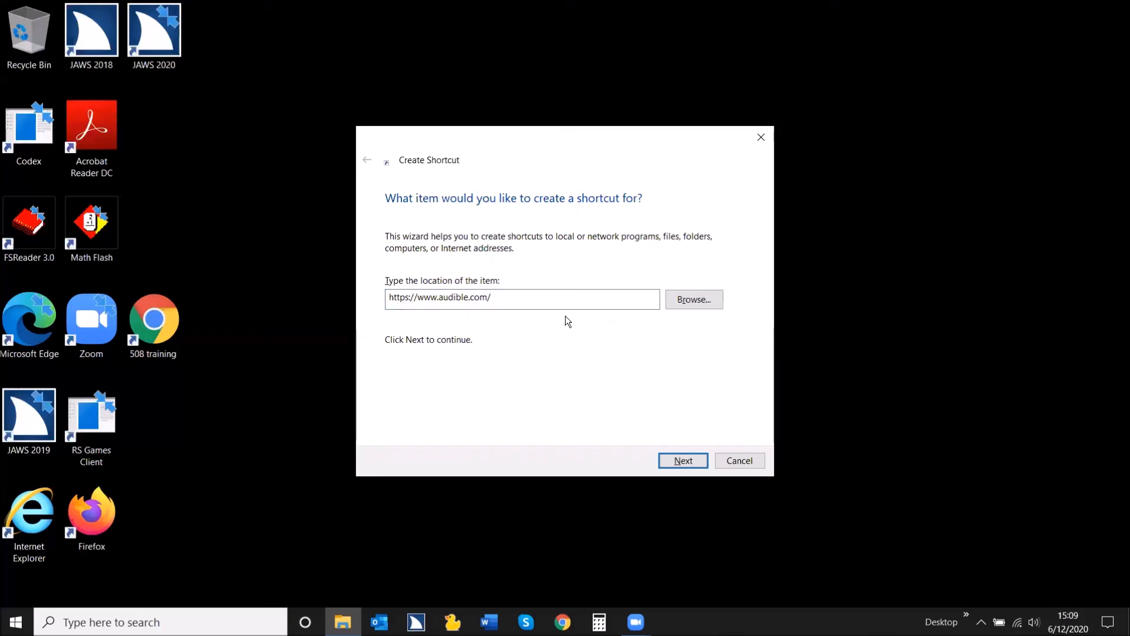
{"action": "left_click", "coordinate": [682, 460]}
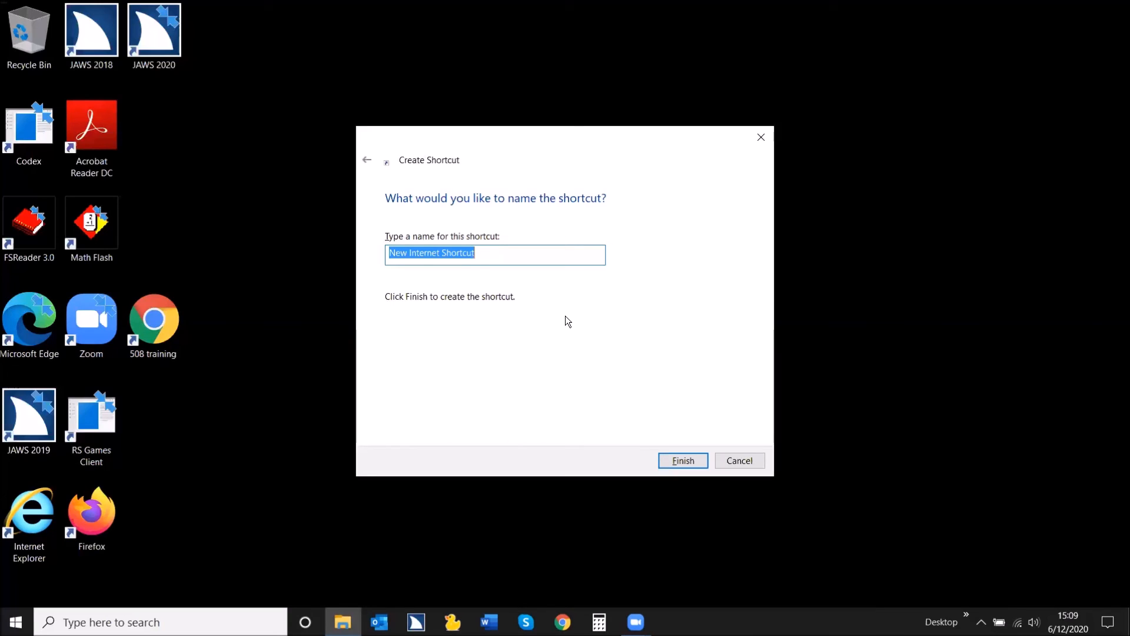
- Name the shortcut 'Audible' and finish, placing it on the desktop
{"action": "type", "text": "A"}
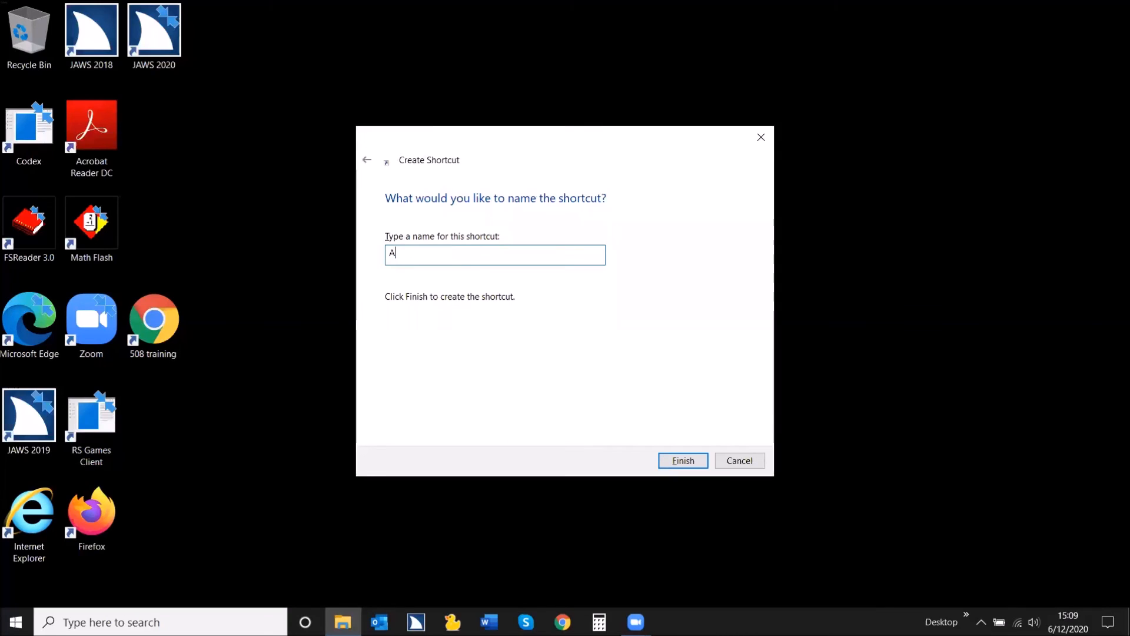
{"action": "type", "text": "udible"}
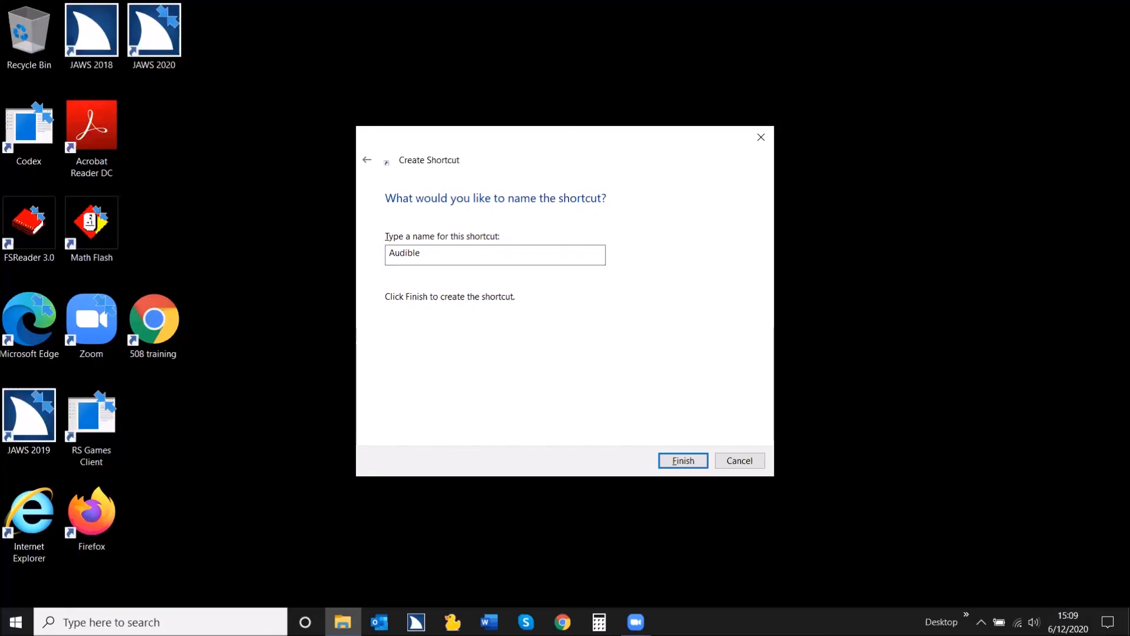
{"action": "left_click", "coordinate": [682, 460]}
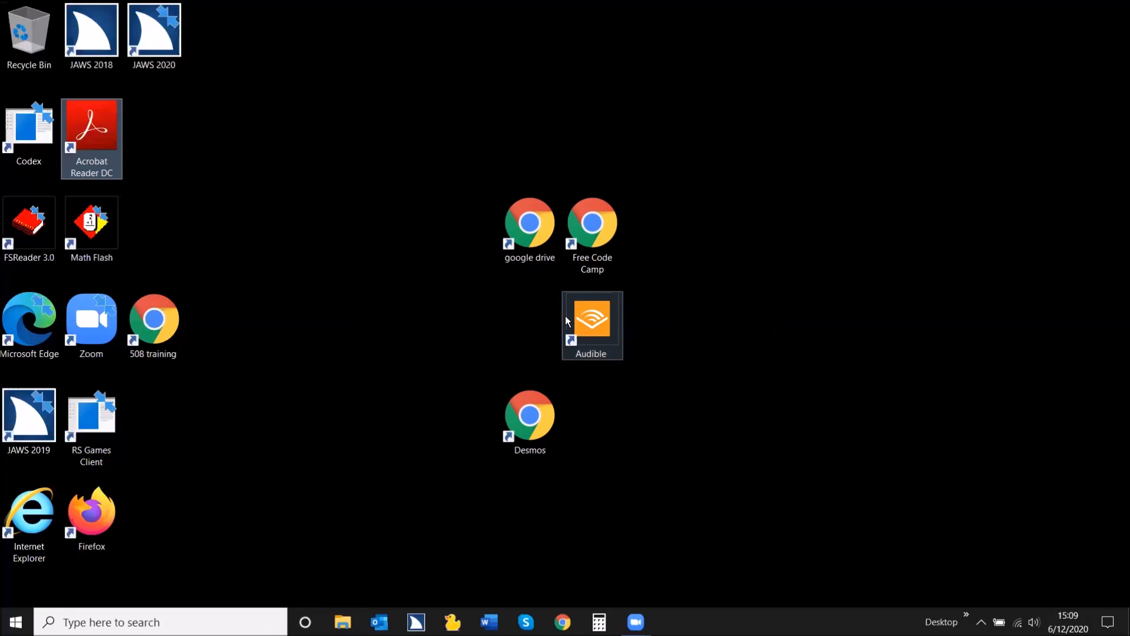
{"action": "mouse_move", "coordinate": [591, 320]}
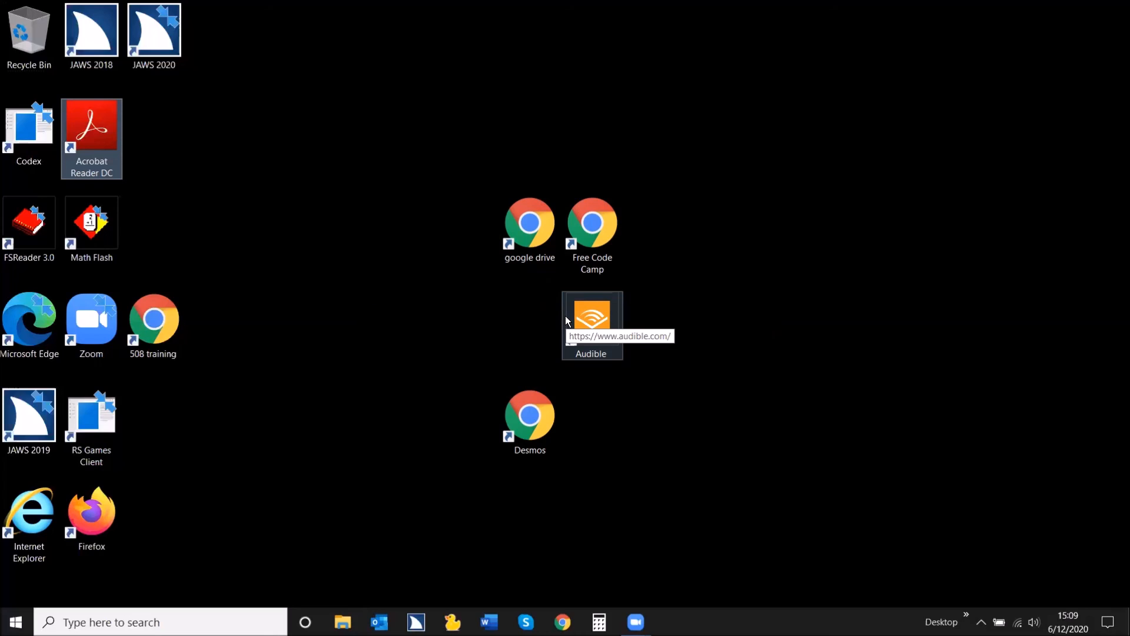